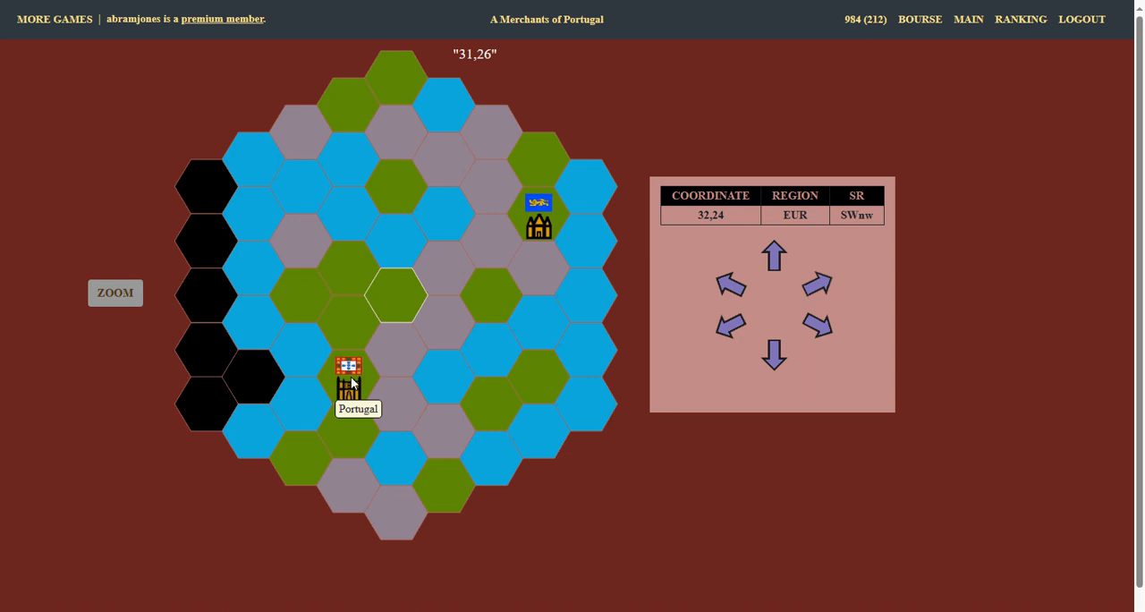
pyautogui.moveTo(541, 343)
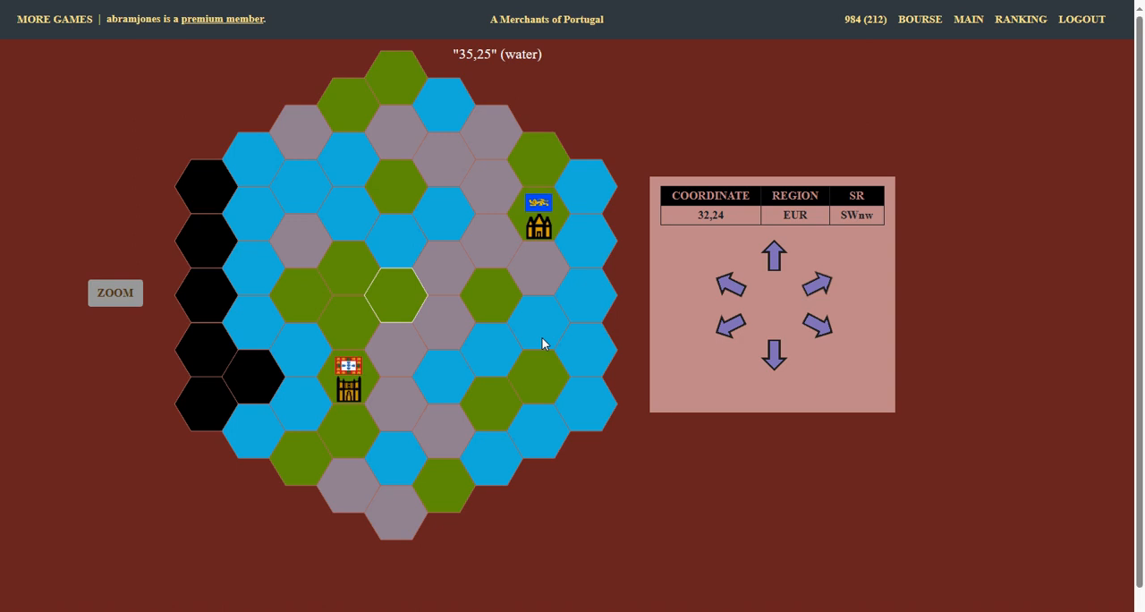
pyautogui.moveTo(204, 281)
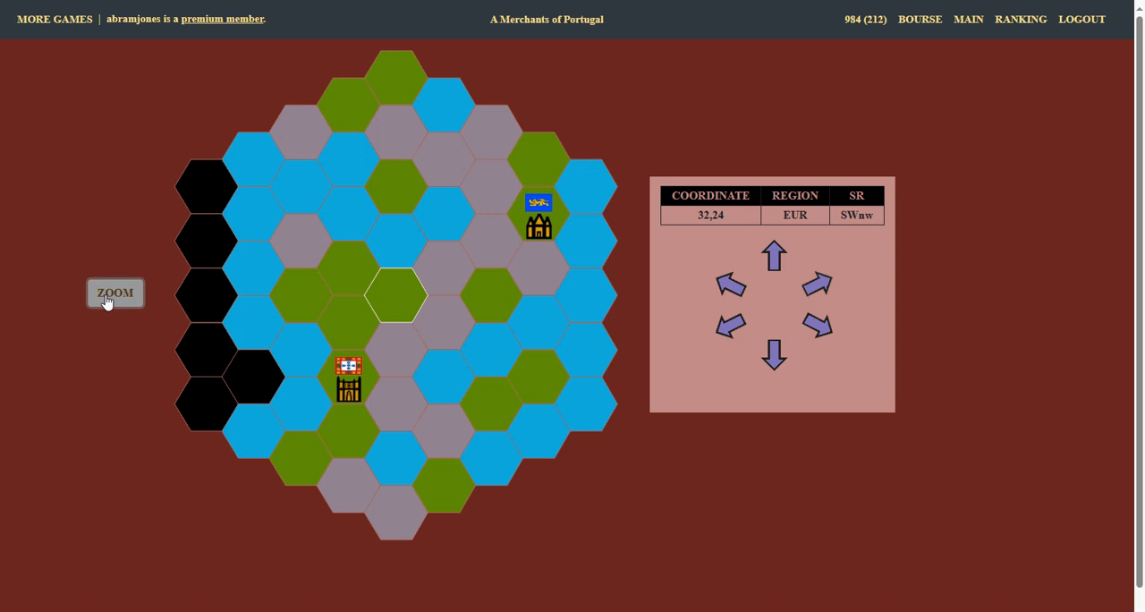
# Zoom the map on the Merchants of Portugal boat and move it to the neighbouring hex
pyautogui.click(114, 293)
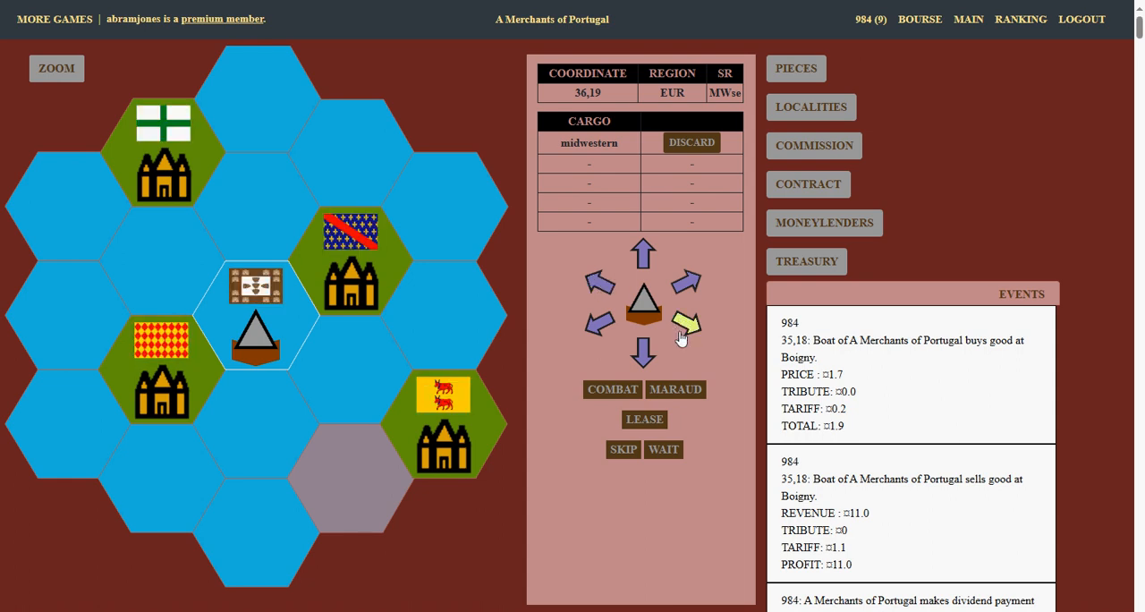
pyautogui.click(680, 325)
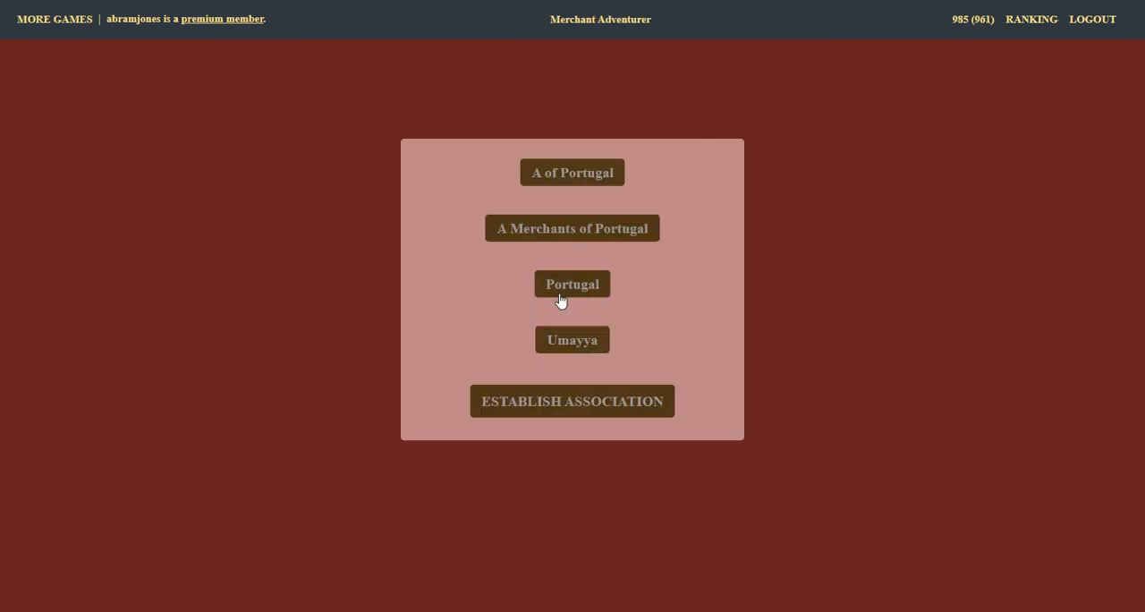
# Review Portugal's market prices for goods and pieces, then leave without buying
pyautogui.click(573, 283)
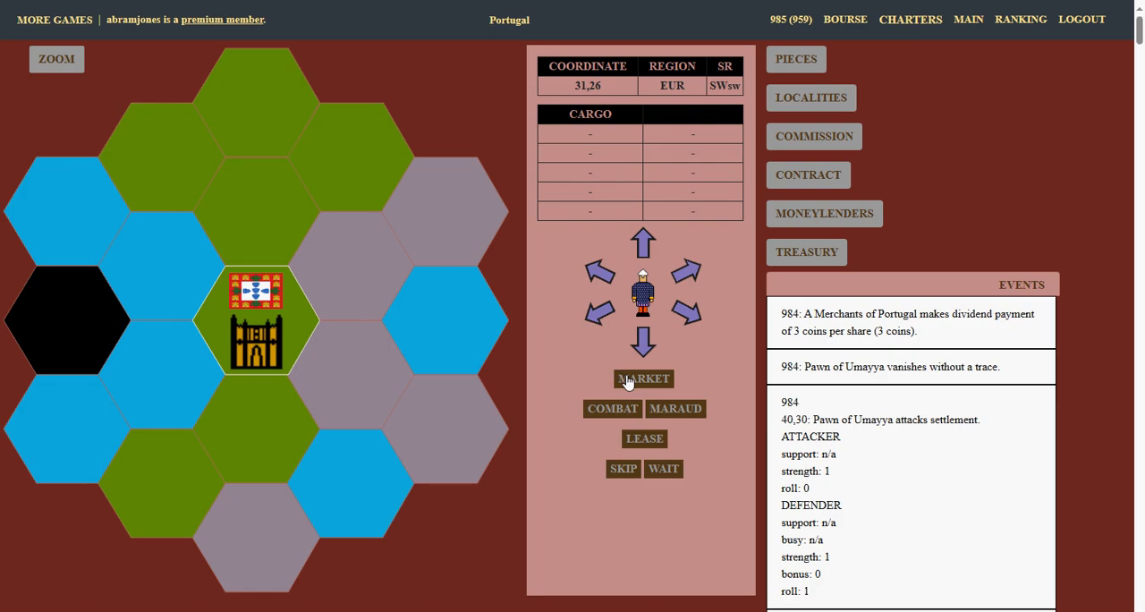
pyautogui.click(644, 380)
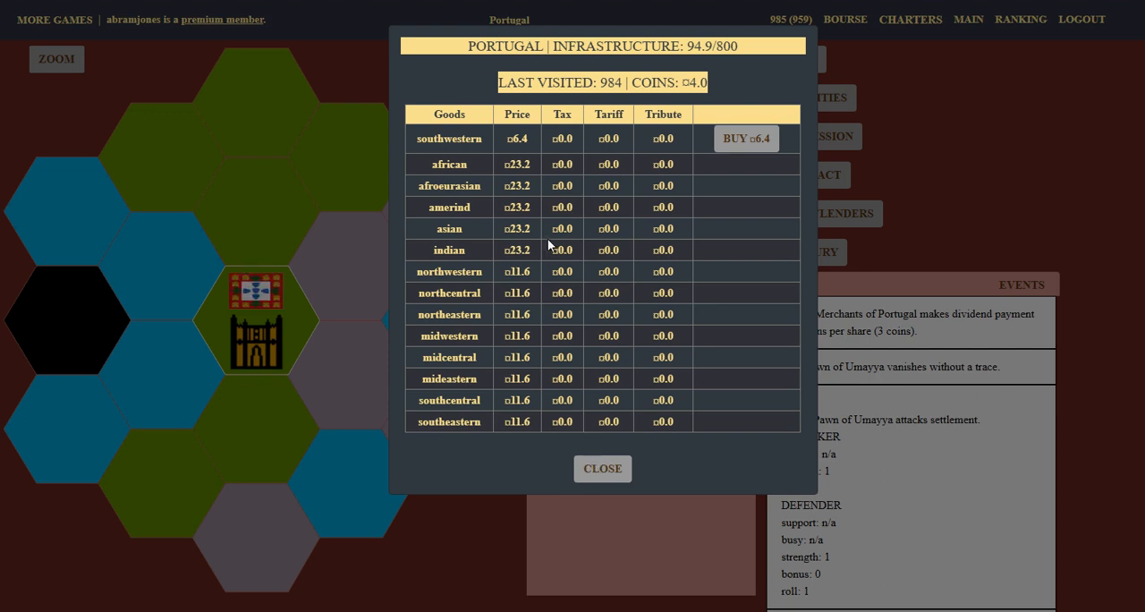
pyautogui.moveTo(503, 156)
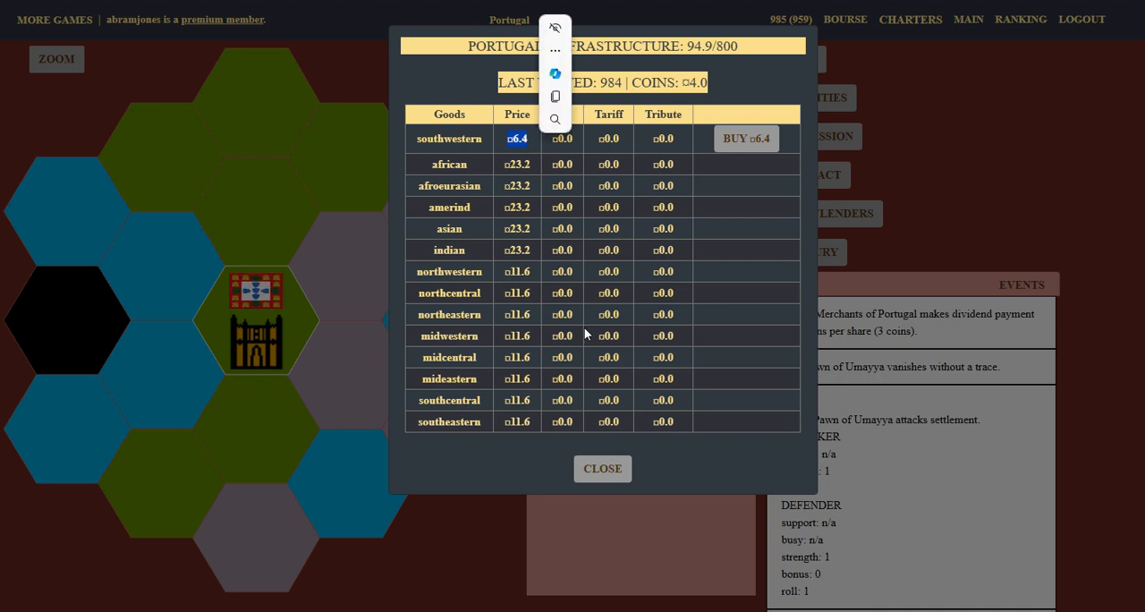
pyautogui.click(601, 469)
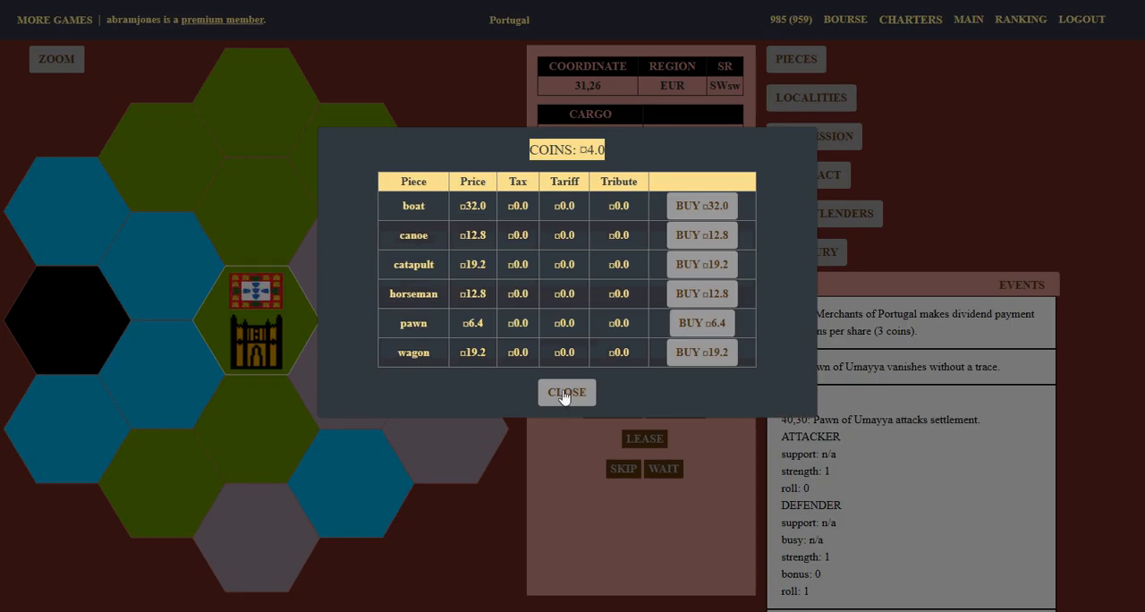
pyautogui.moveTo(574, 408)
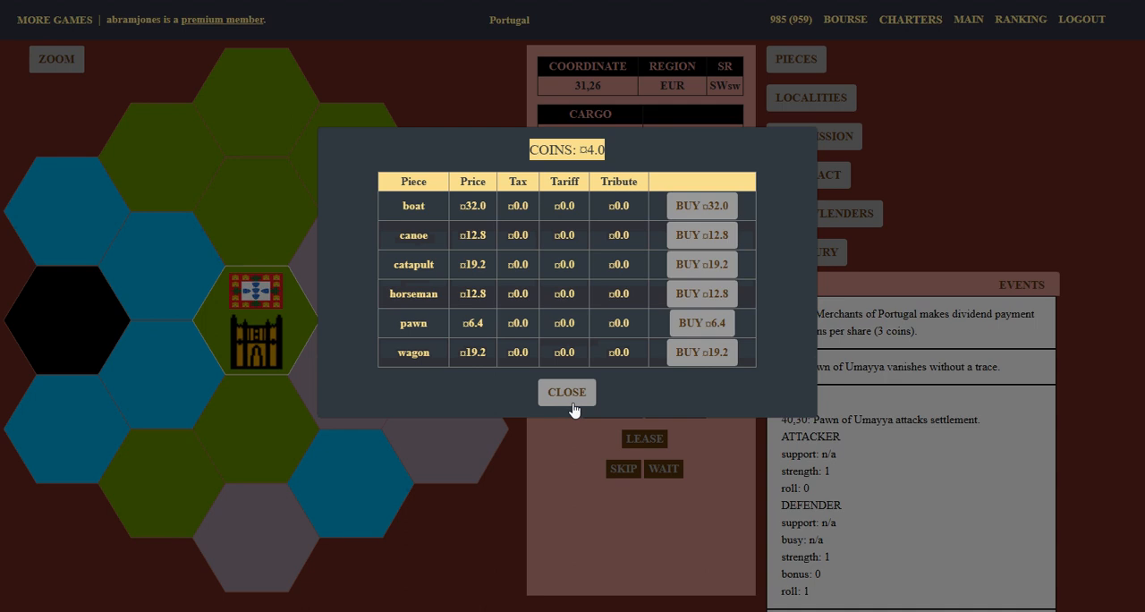
pyautogui.click(565, 392)
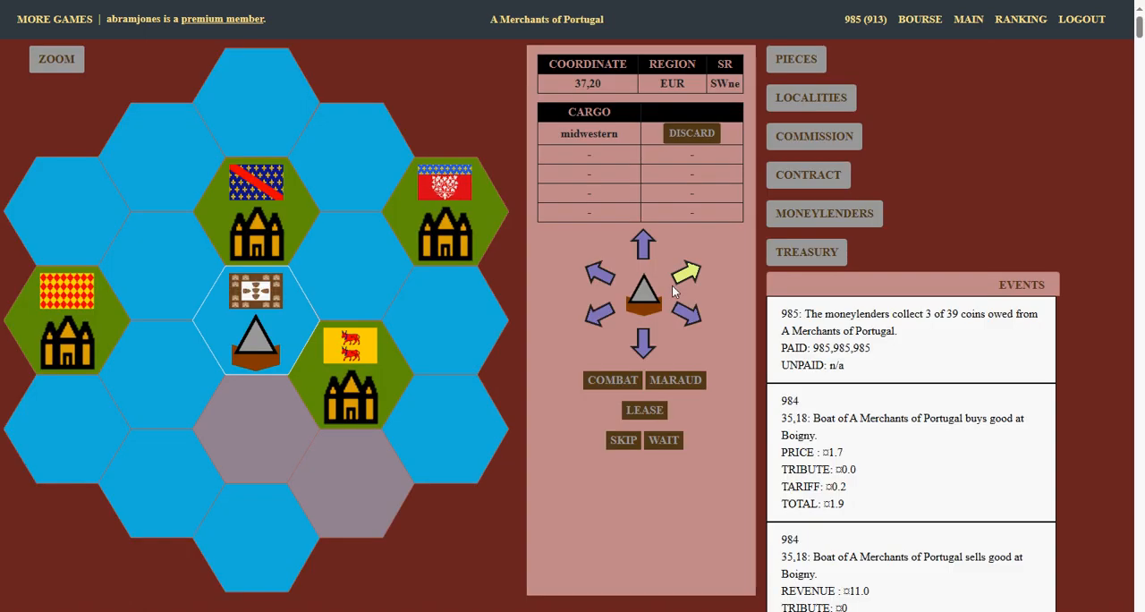
# Move the Portugal boat to 38,20 and leave its pieces market without buying
pyautogui.click(684, 269)
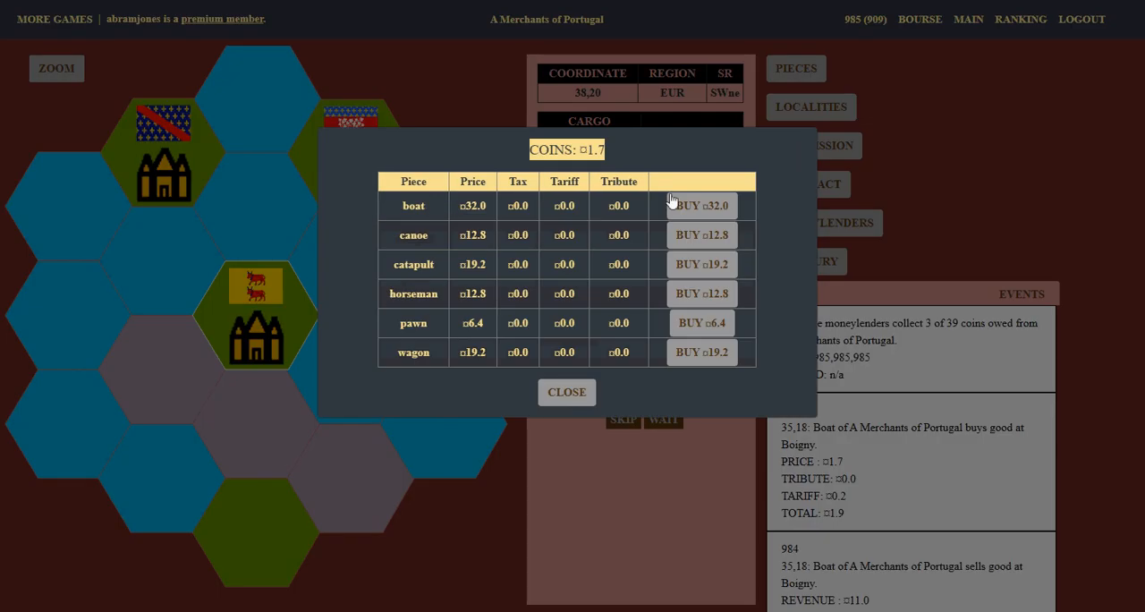
pyautogui.moveTo(539, 369)
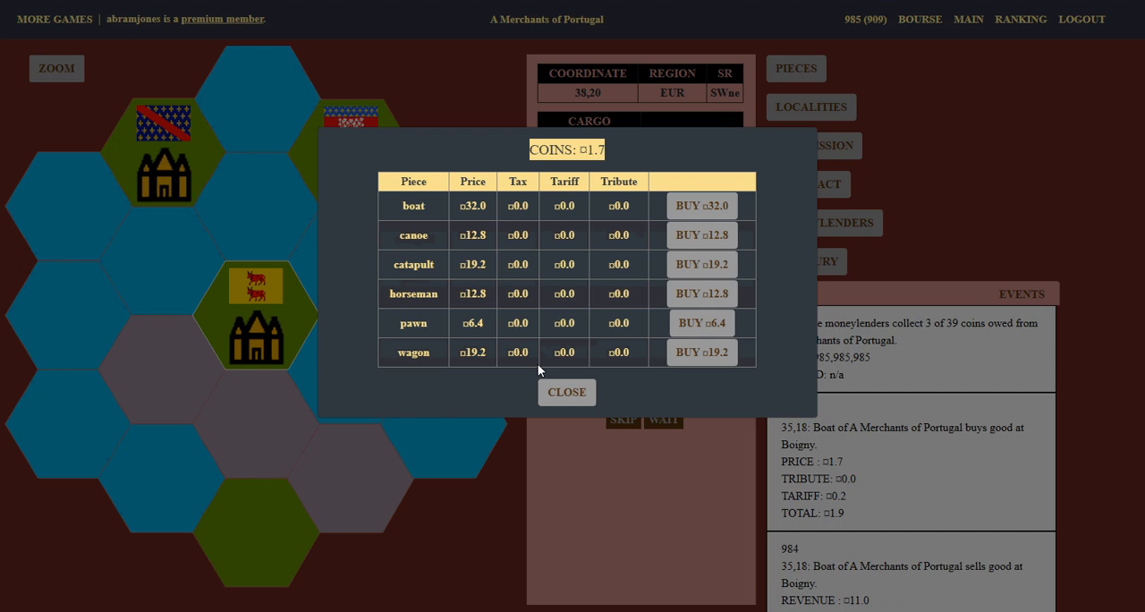
pyautogui.moveTo(555, 398)
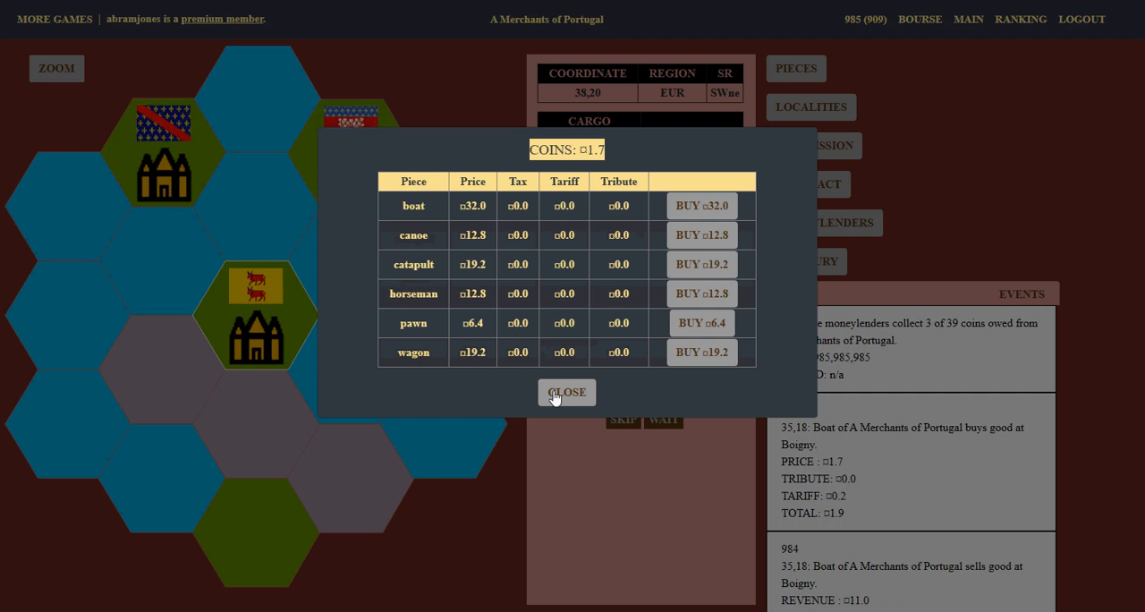
pyautogui.click(565, 392)
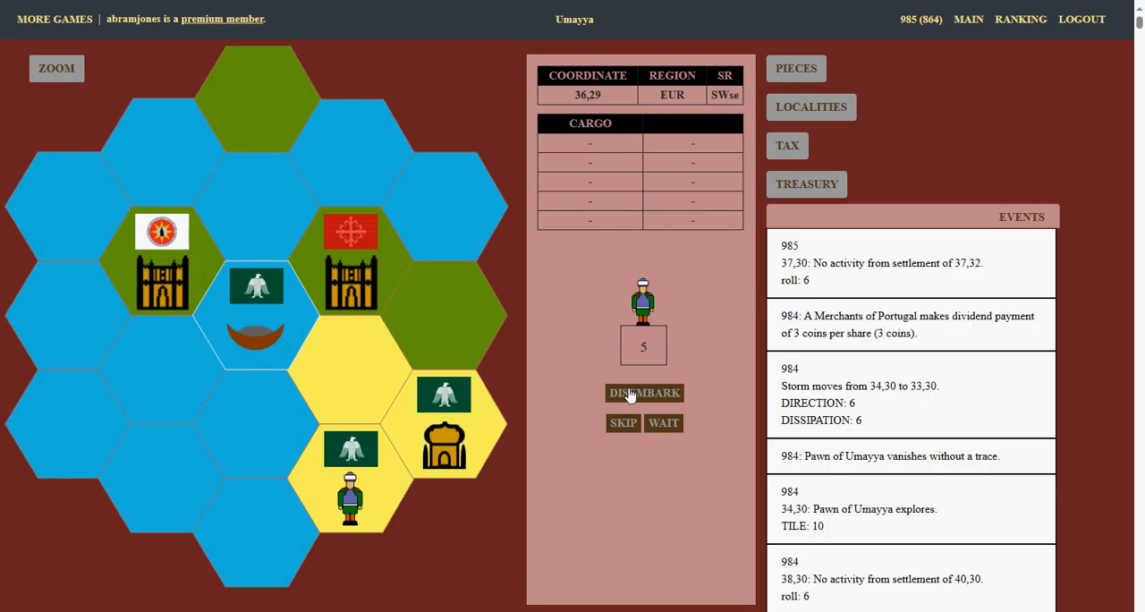
# Board the Umayya pawn, then land it from the boat onto a neighbouring hex
pyautogui.click(644, 393)
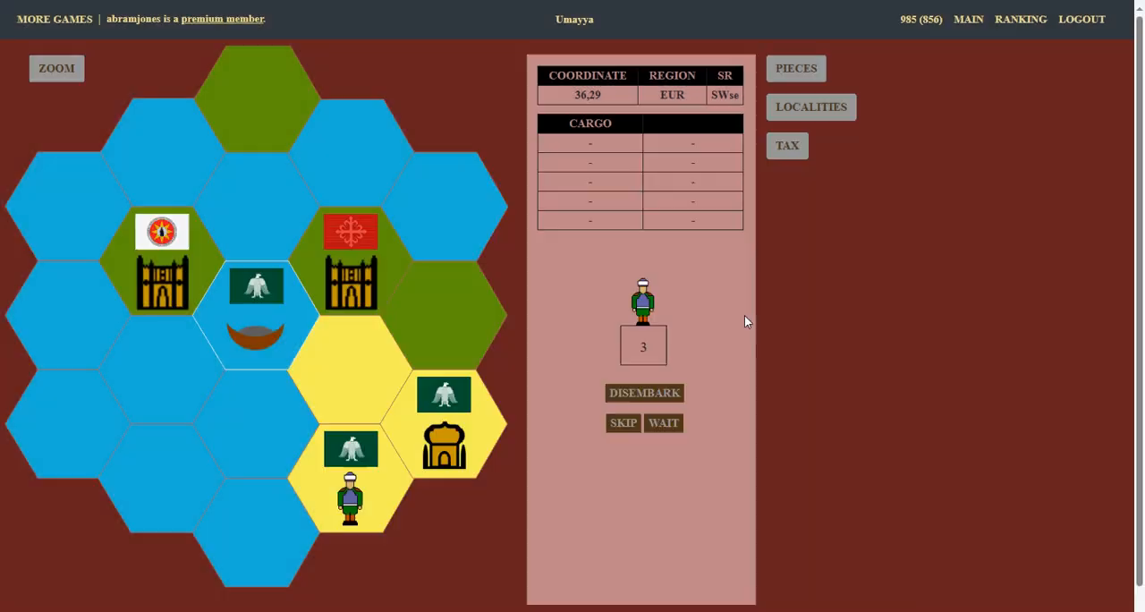
pyautogui.click(644, 394)
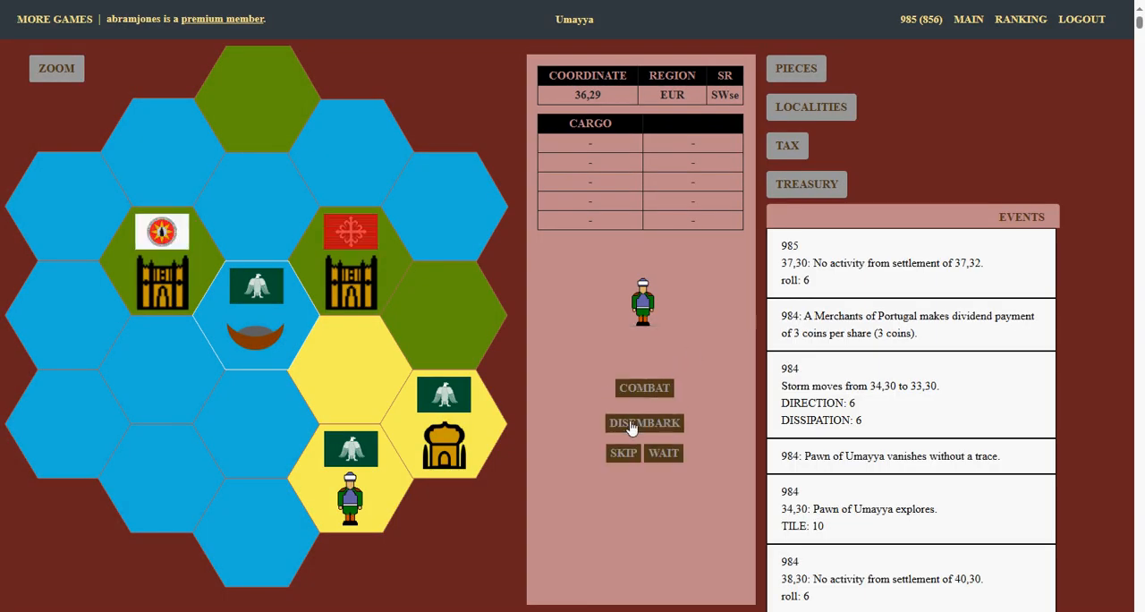
pyautogui.click(645, 423)
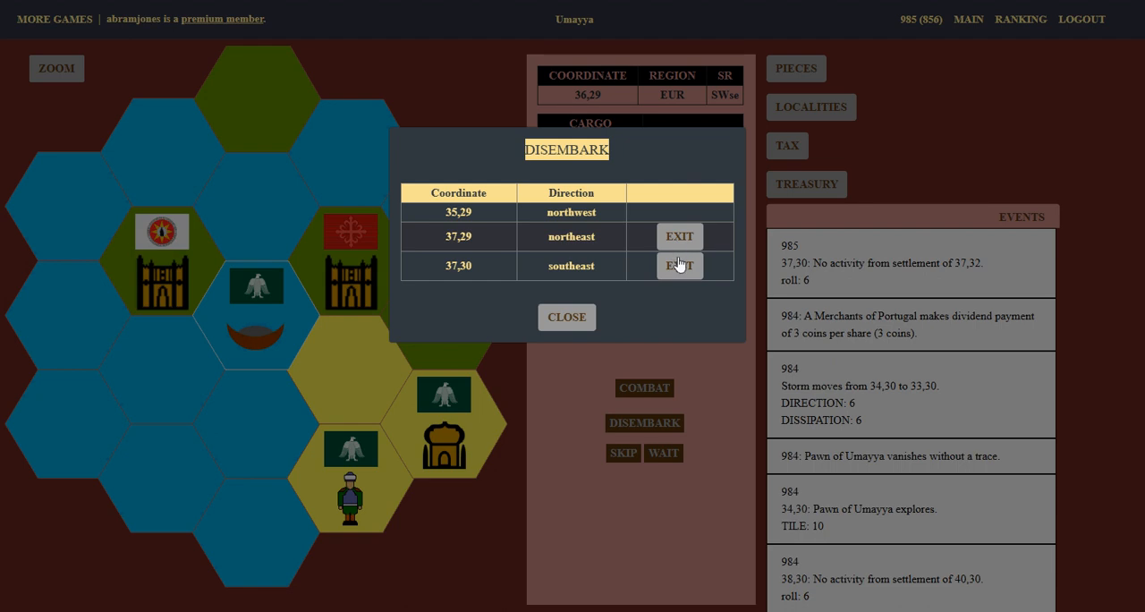
pyautogui.click(680, 264)
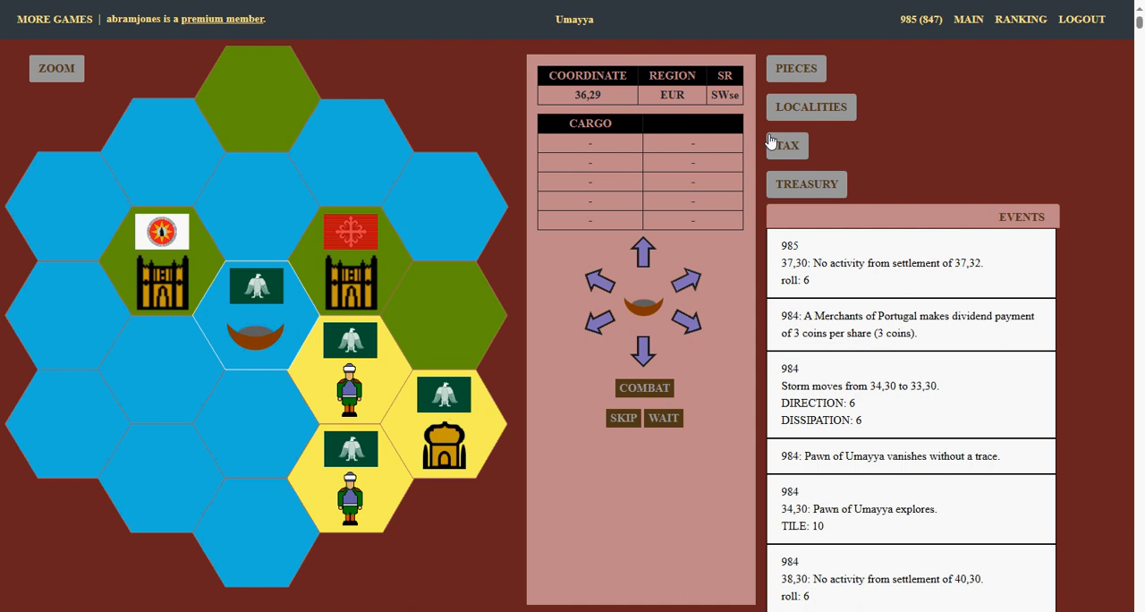
pyautogui.moveTo(776, 139)
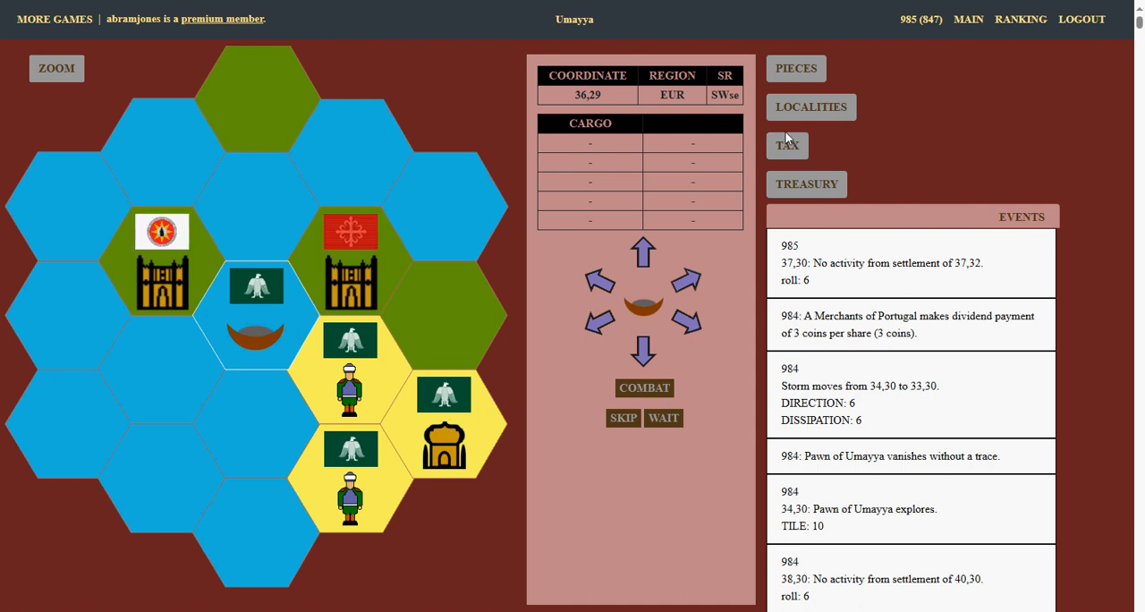
pyautogui.moveTo(798, 83)
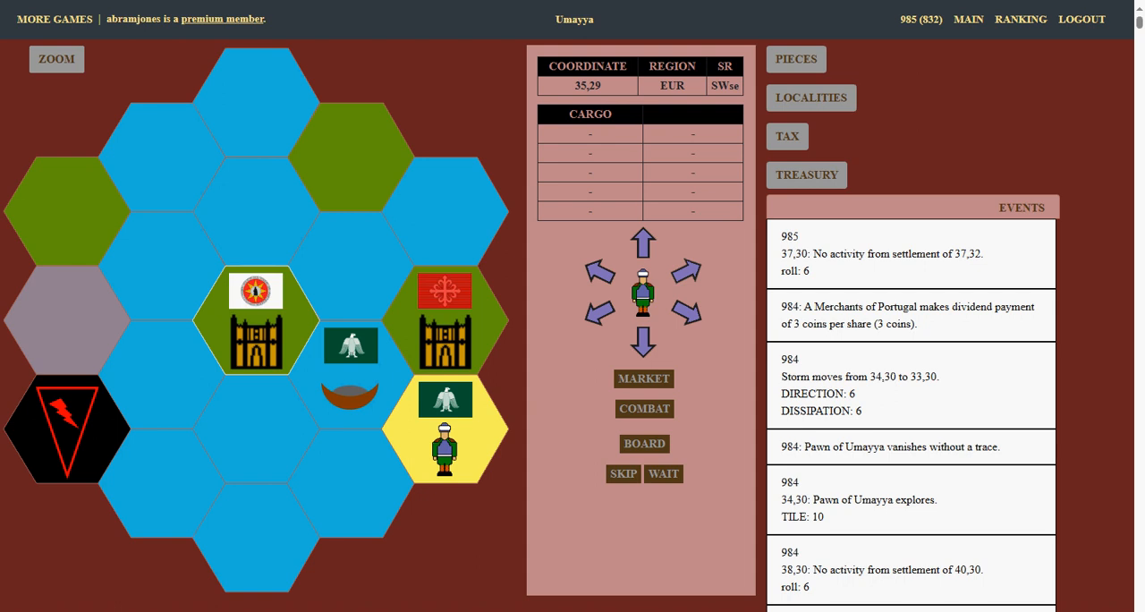
pyautogui.moveTo(706, 450)
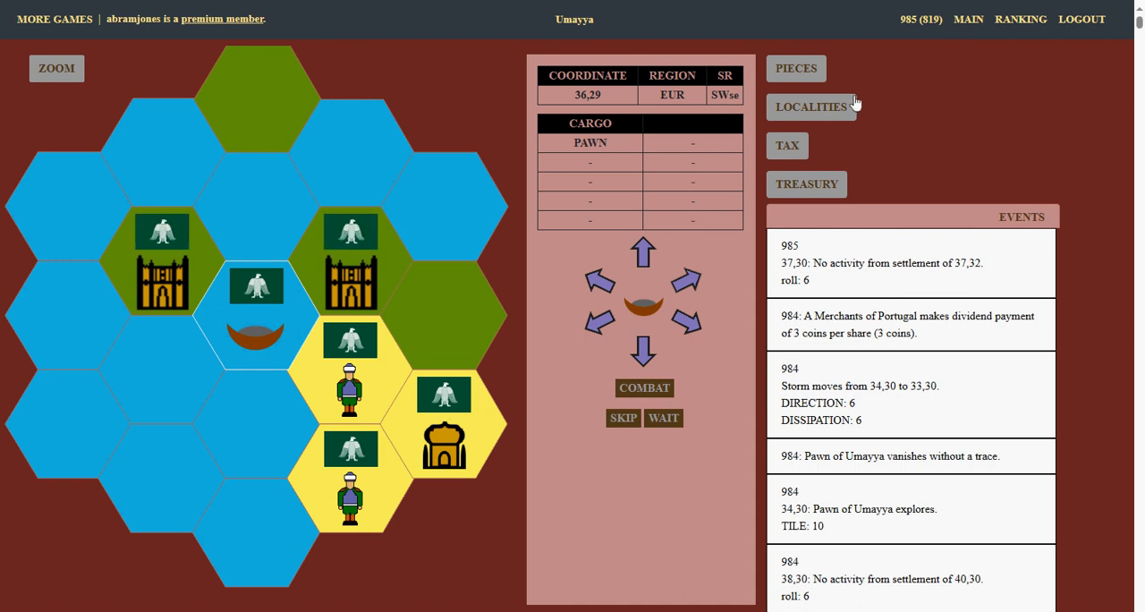
# Leave Umayya's game and load the A Merchants of Portugal association map
pyautogui.click(968, 18)
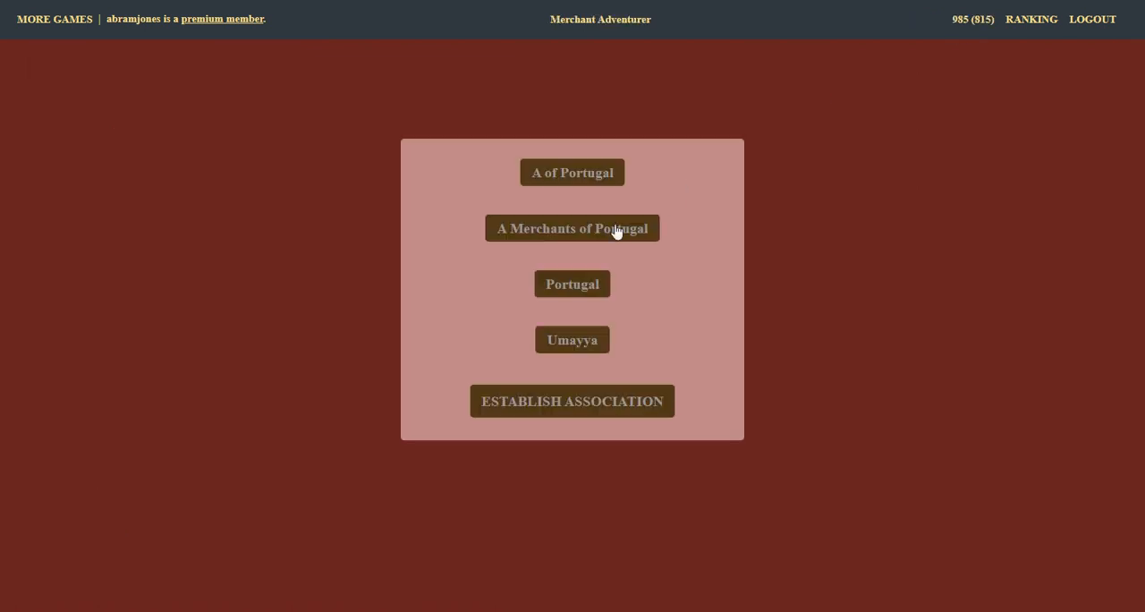
pyautogui.click(573, 229)
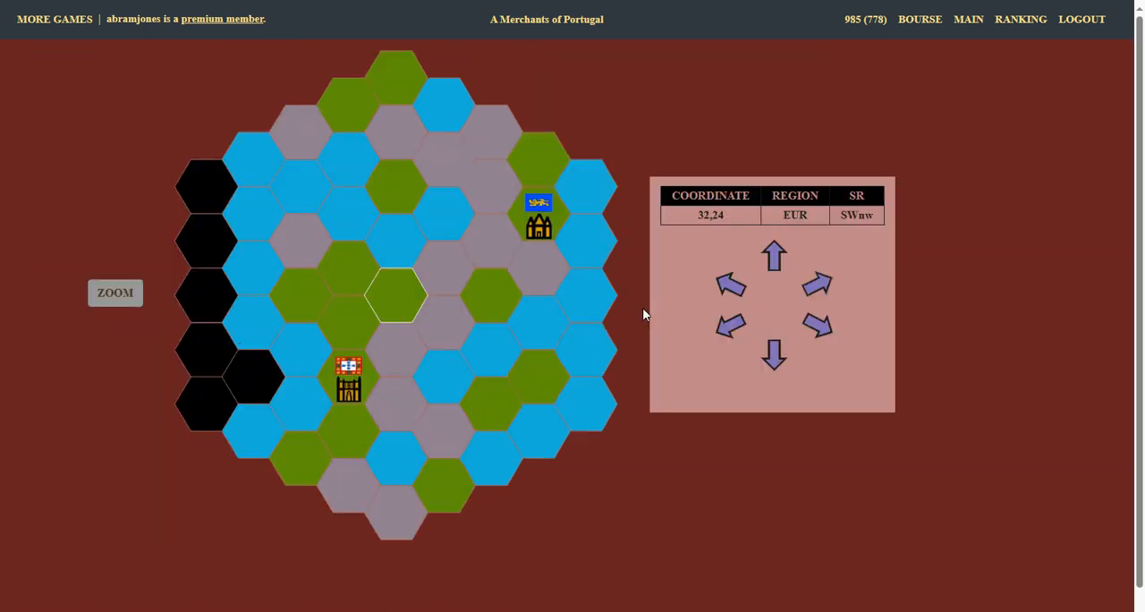
# Pan the map southeast, northeast and north/east across the south central European states
pyautogui.click(814, 326)
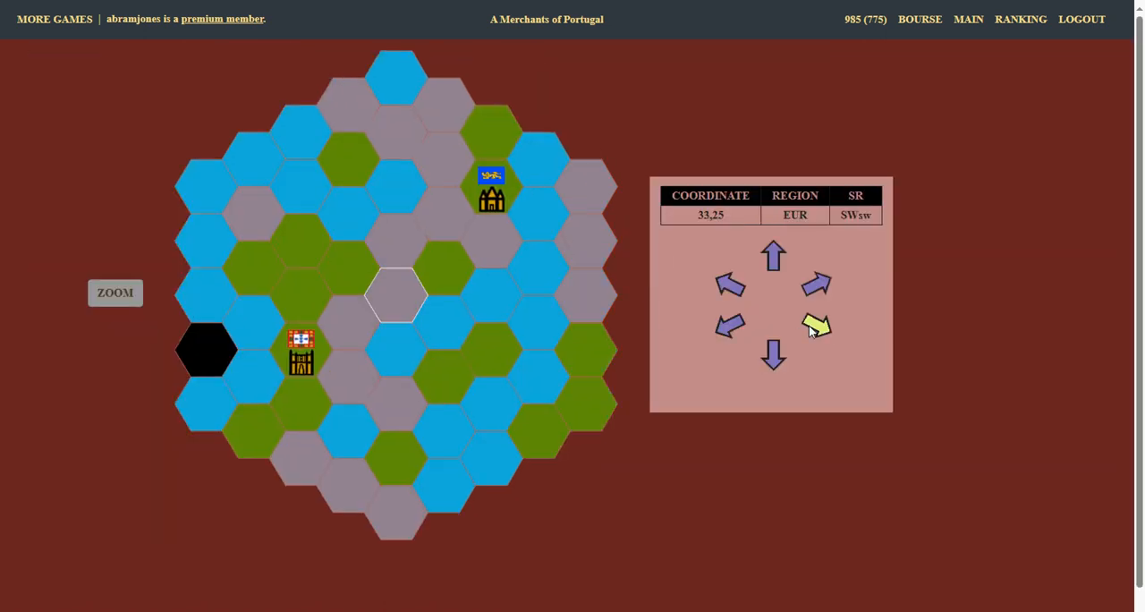
pyautogui.click(814, 326)
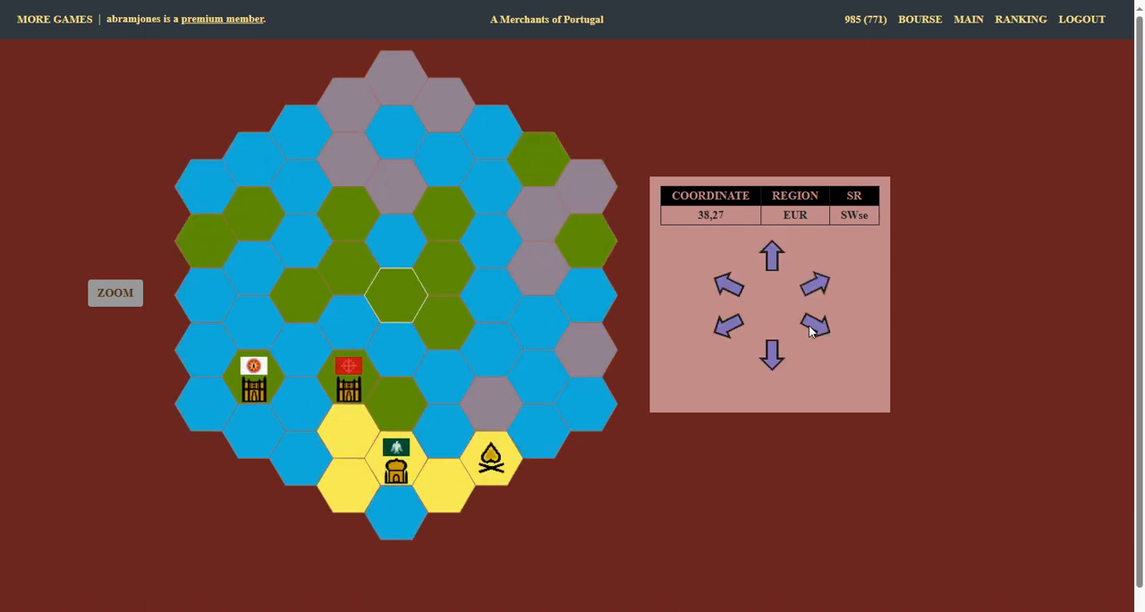
pyautogui.click(812, 283)
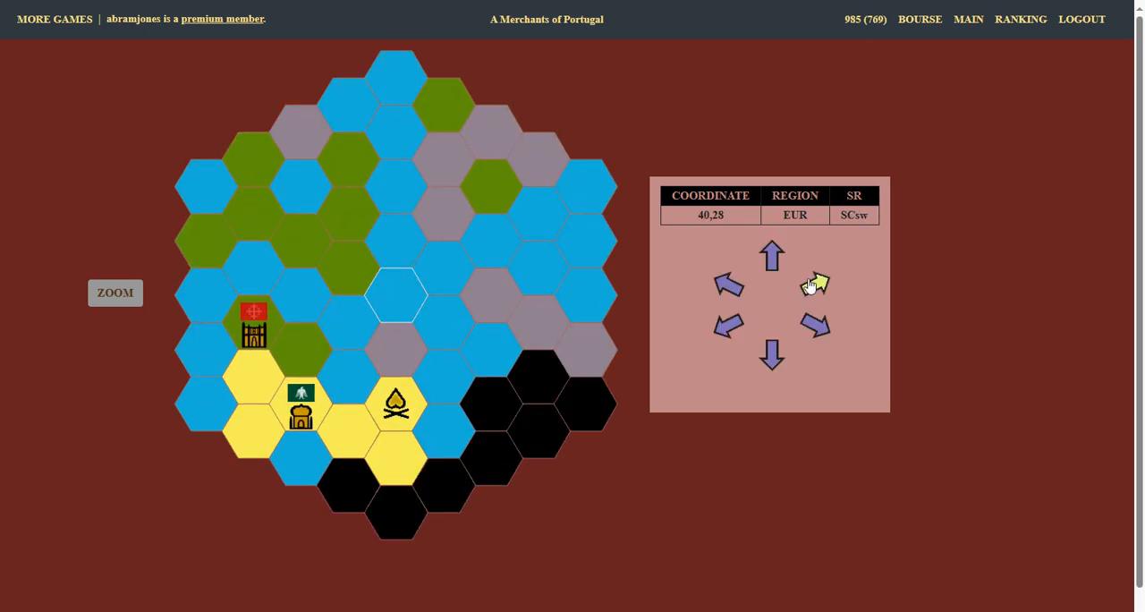
pyautogui.click(813, 282)
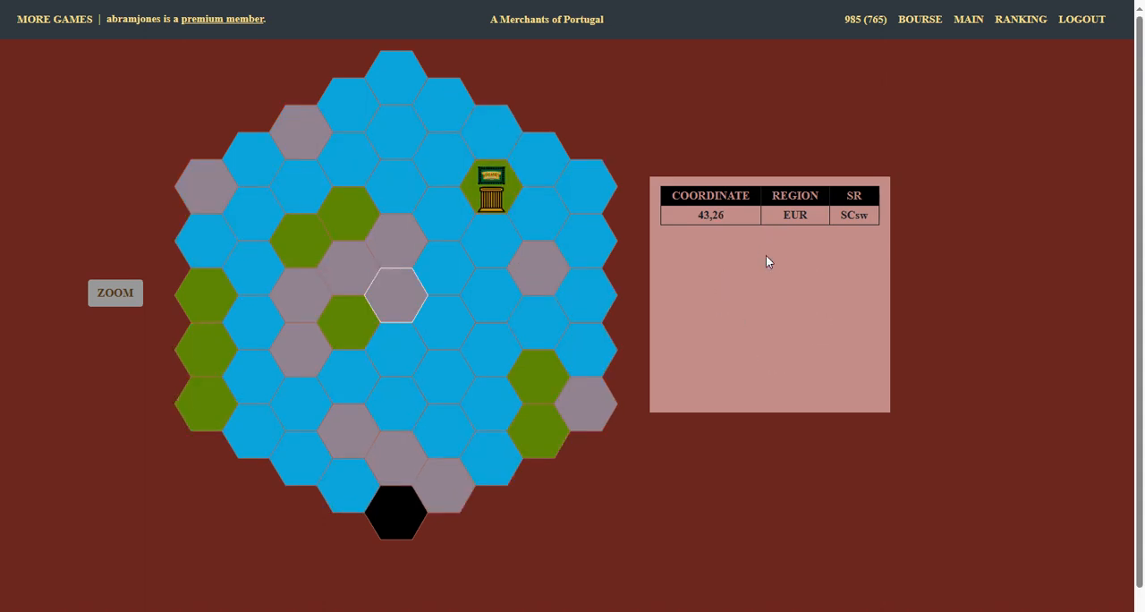
pyautogui.click(771, 254)
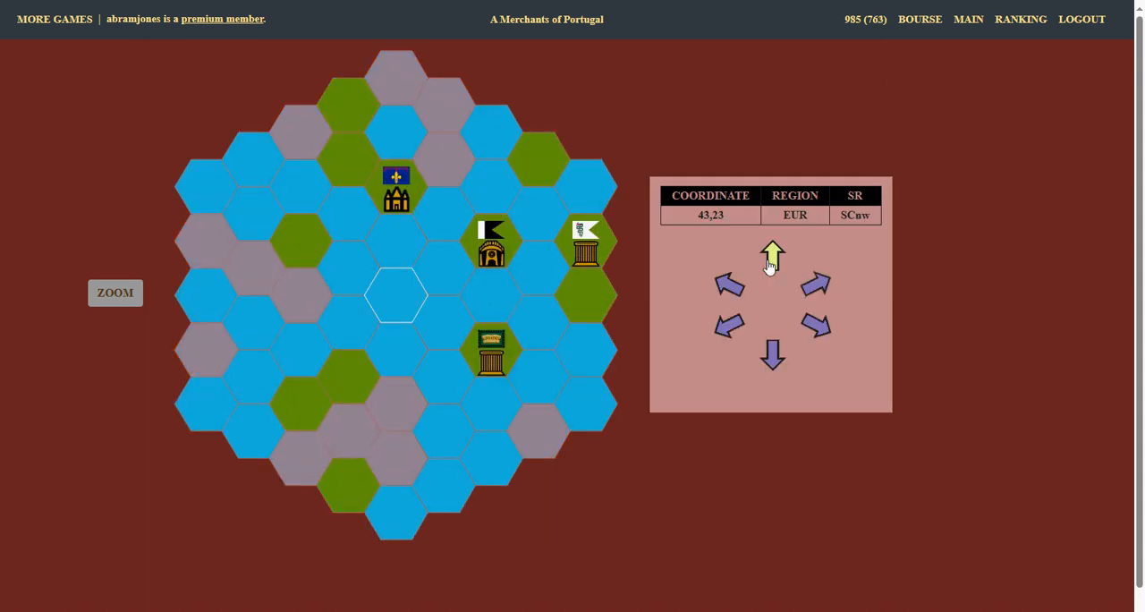
pyautogui.click(773, 254)
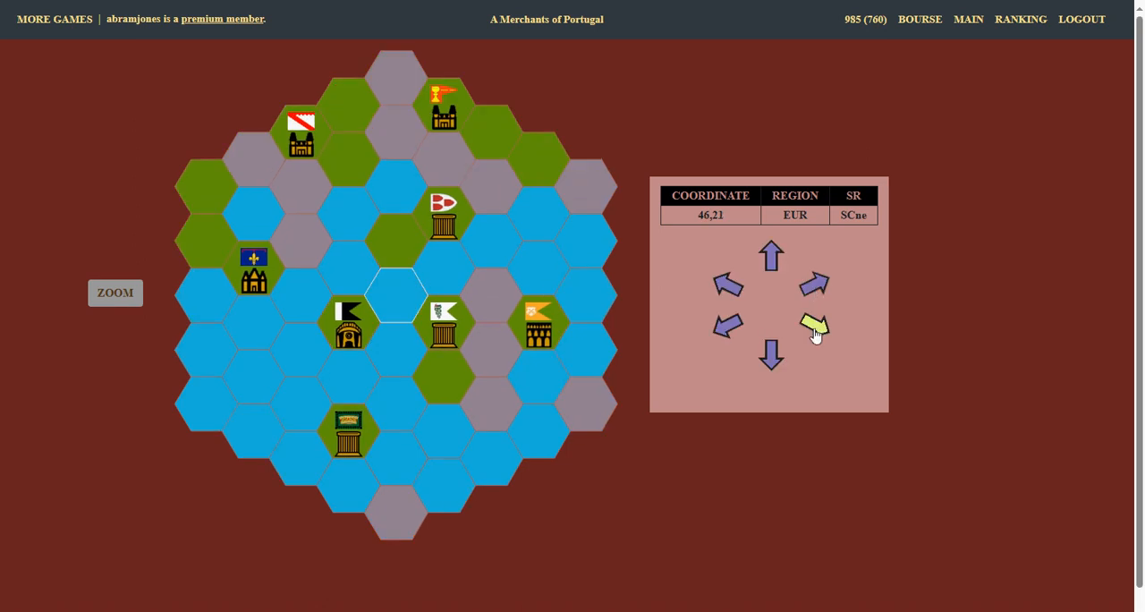
# Pan the map south and back southwest, ending near hex 45,28
pyautogui.click(771, 356)
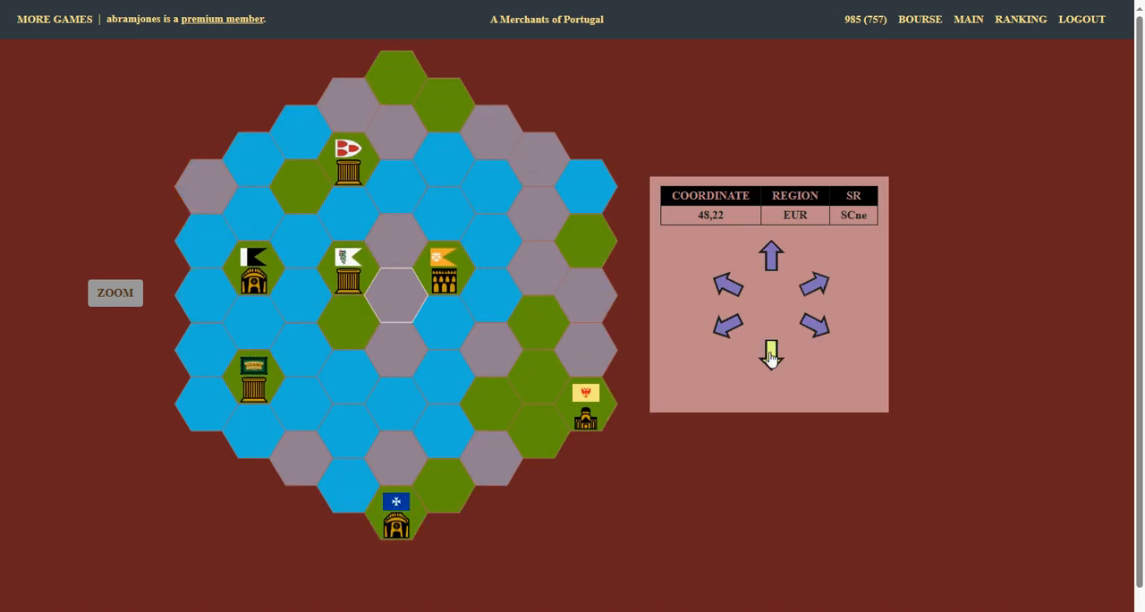
pyautogui.click(772, 351)
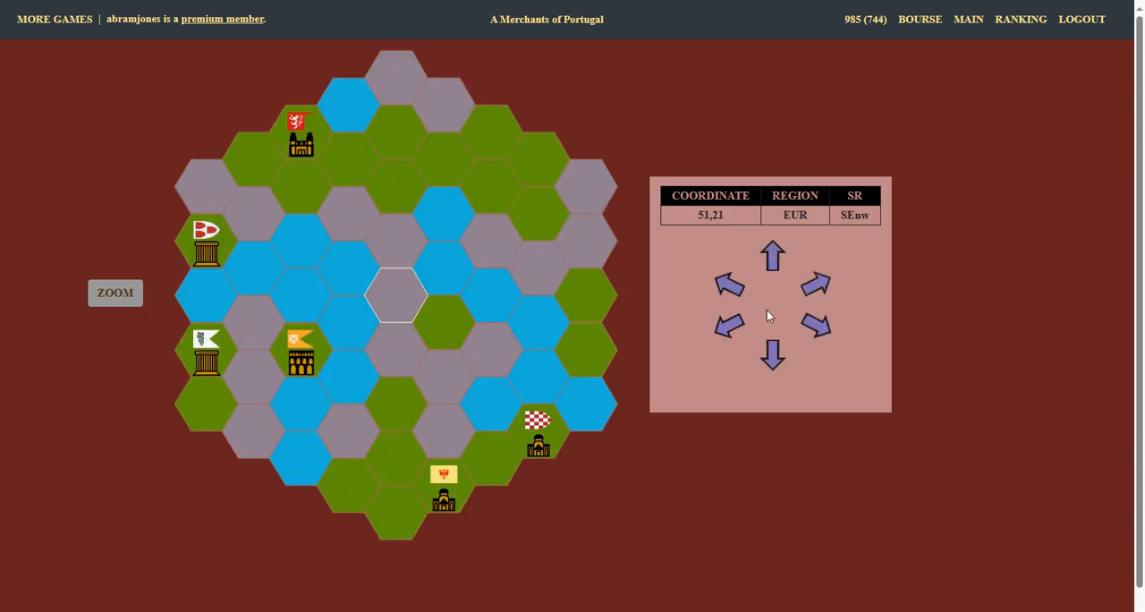
pyautogui.click(773, 354)
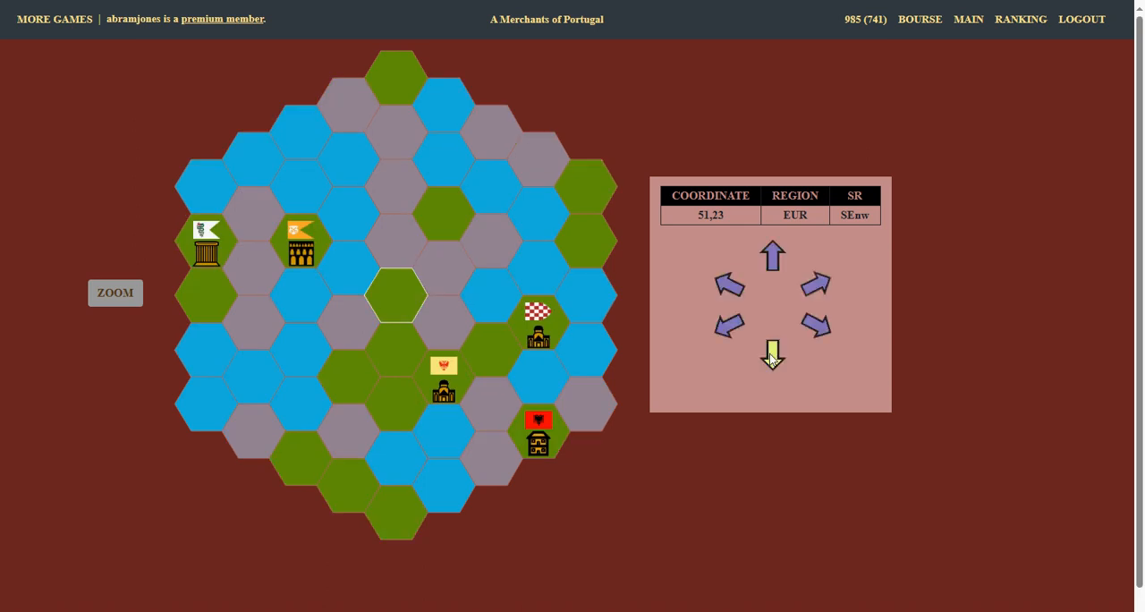
pyautogui.click(773, 351)
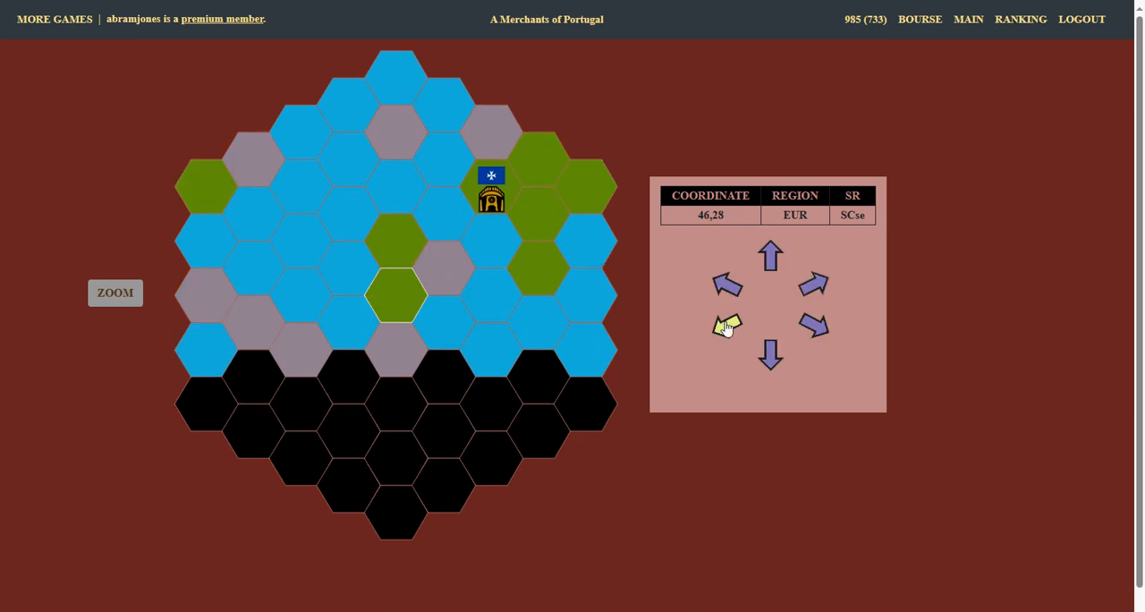
pyautogui.click(769, 255)
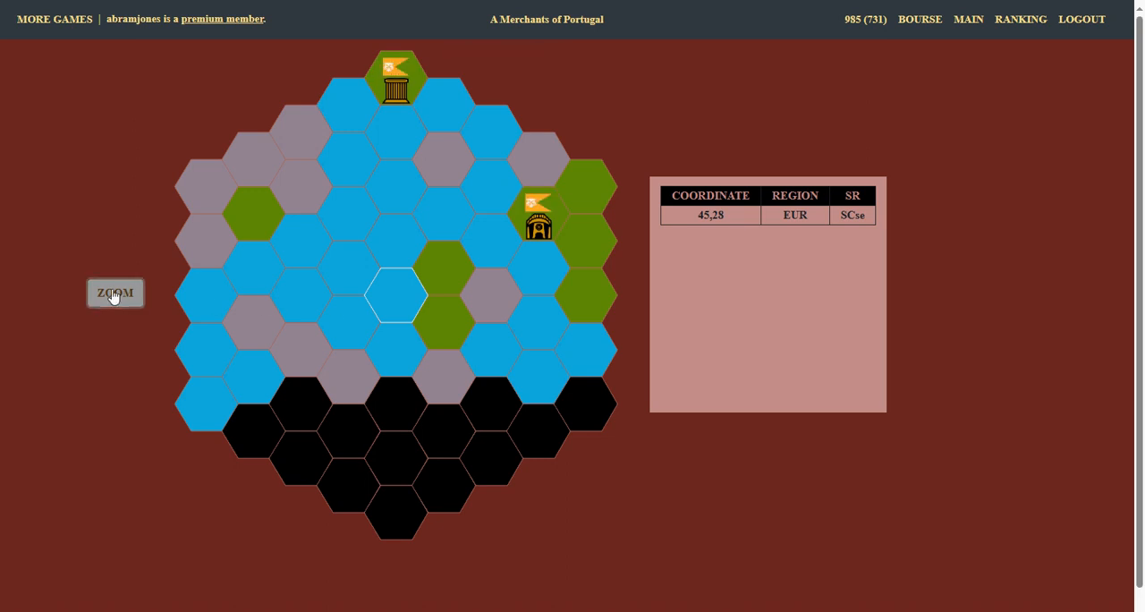
pyautogui.moveTo(100, 328)
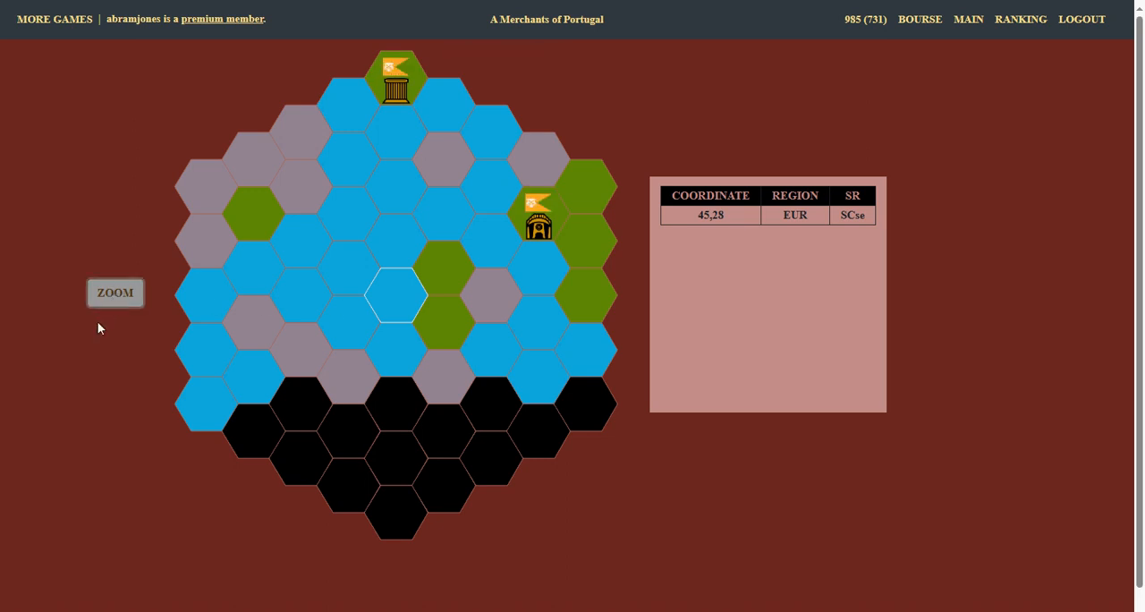
pyautogui.moveTo(397, 75)
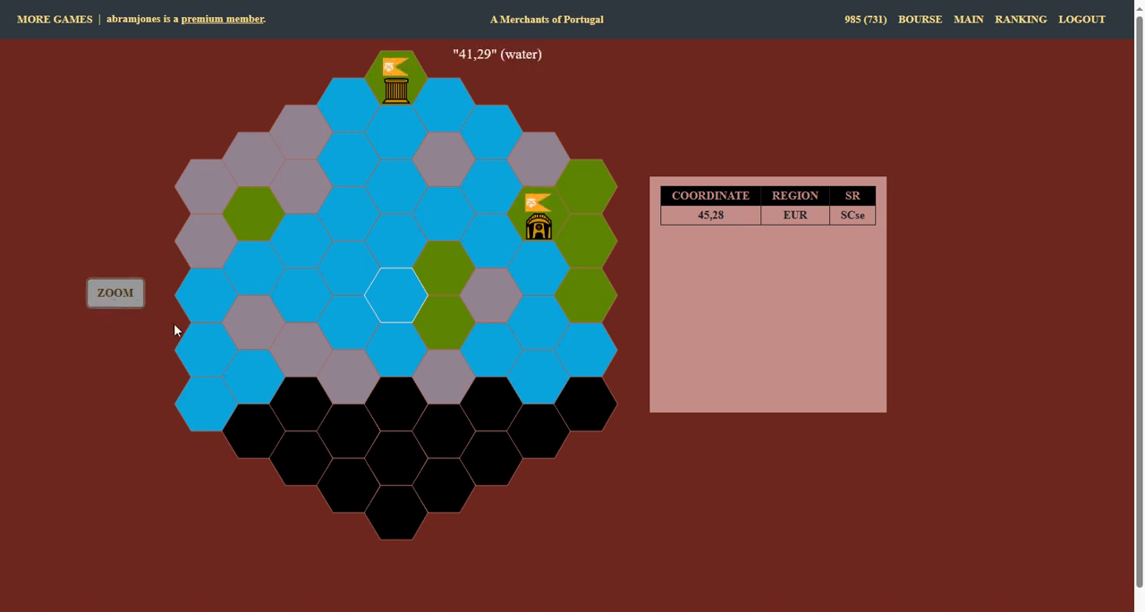